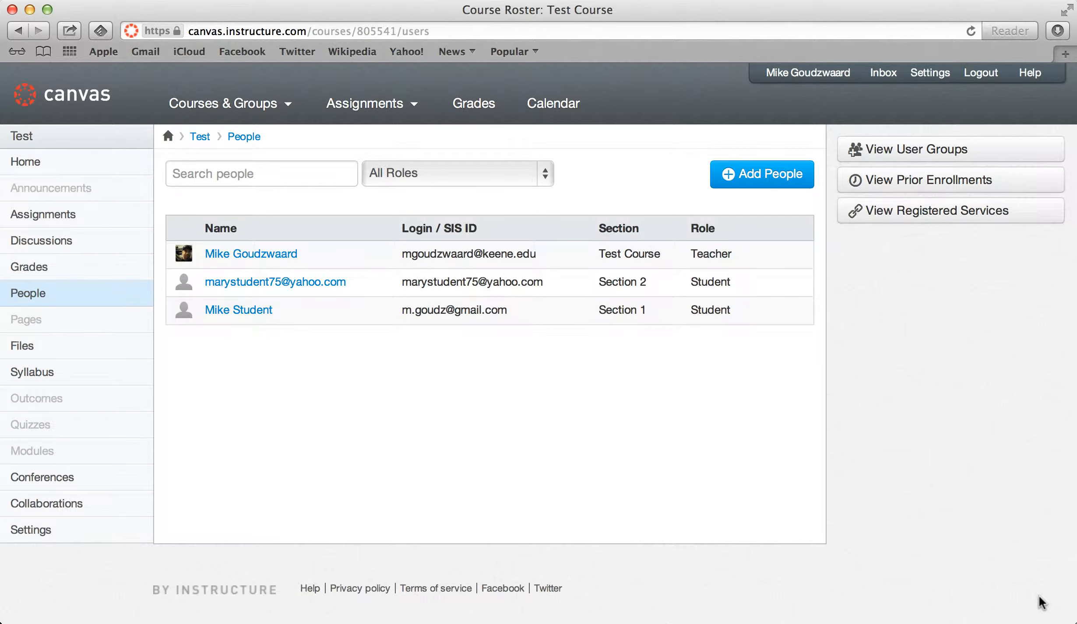
mouse_move(638, 525)
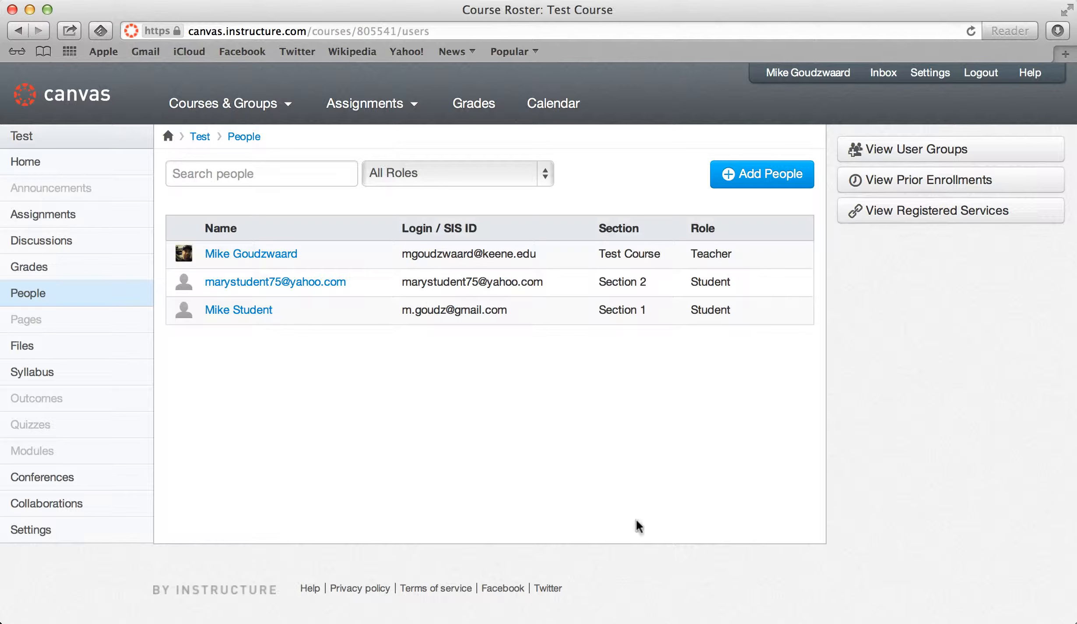
mouse_move(28, 293)
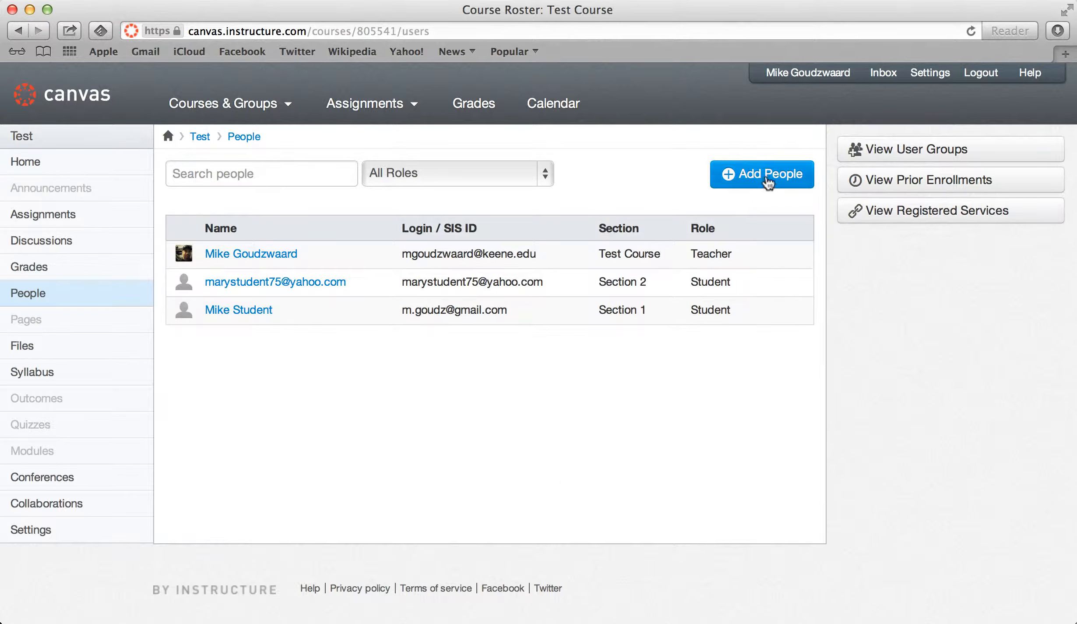
click(762, 174)
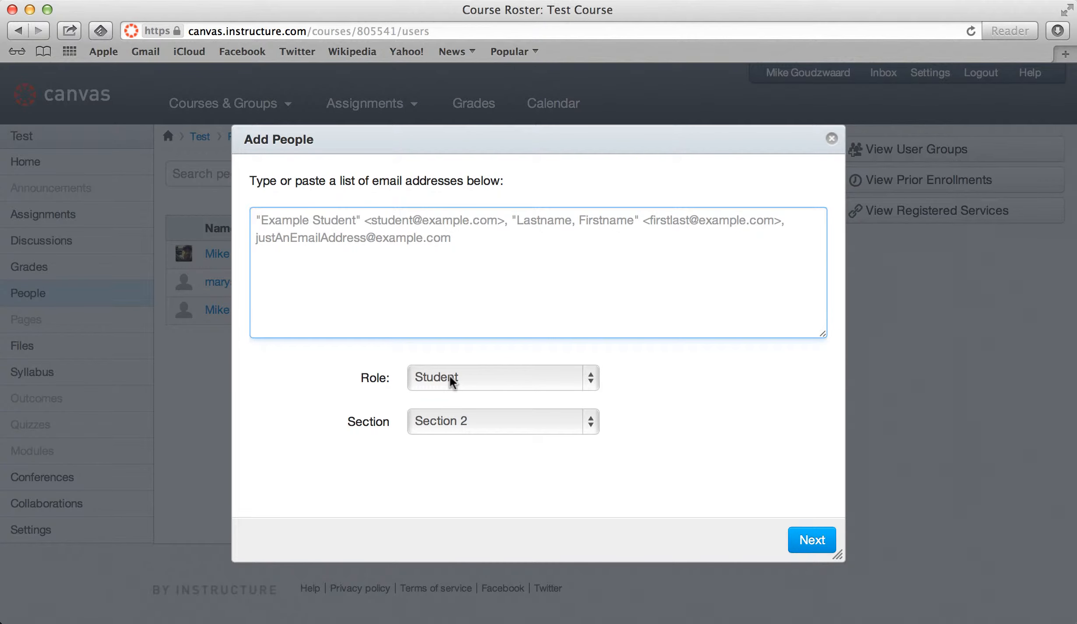
mouse_move(476, 421)
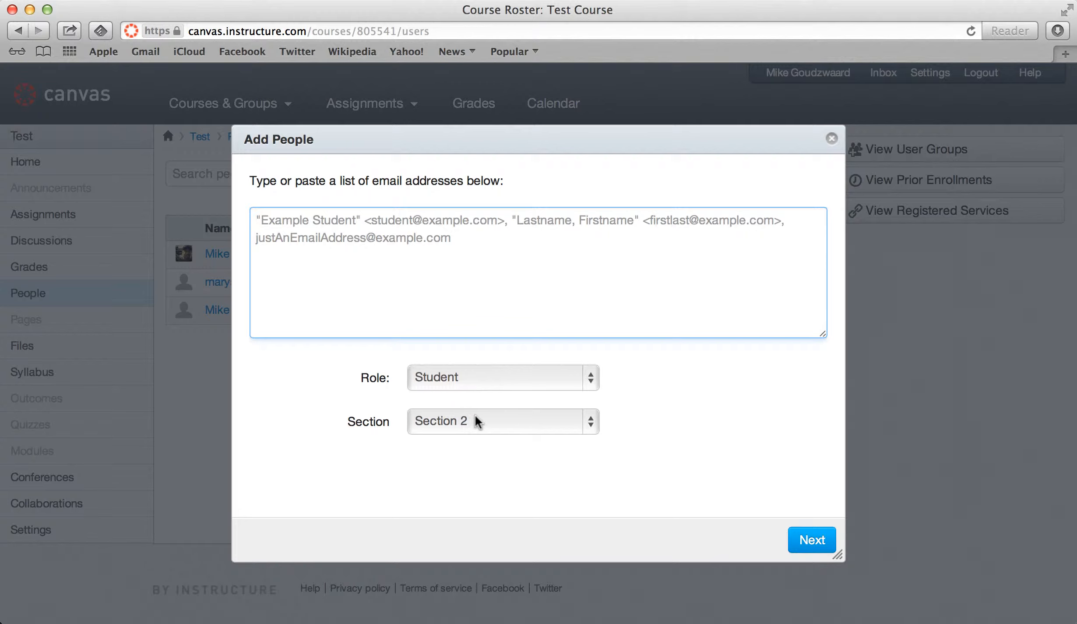
click(501, 420)
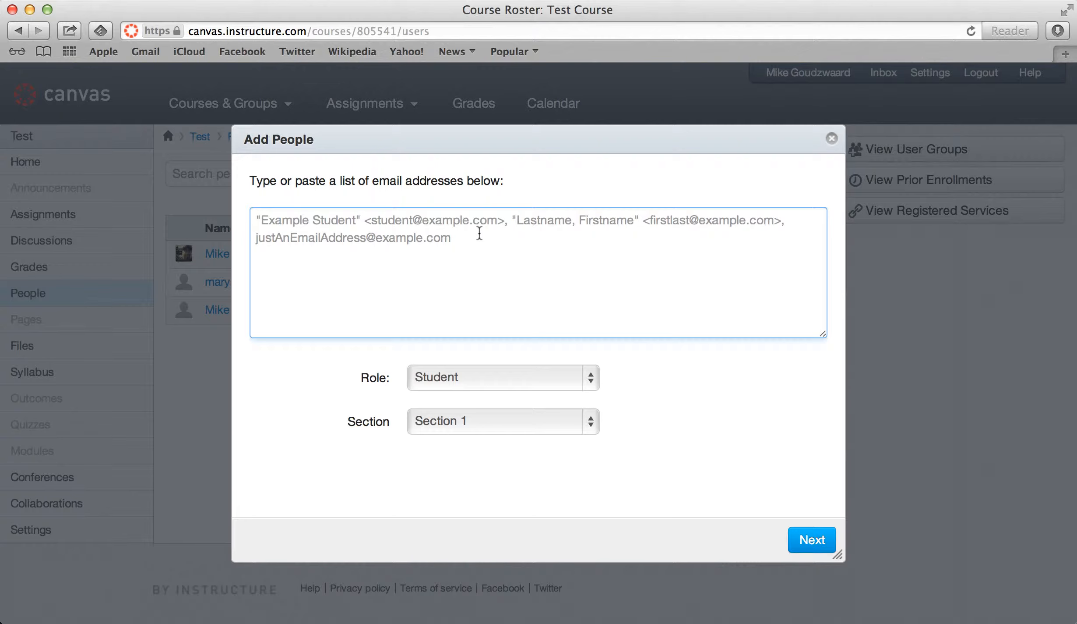
text(")
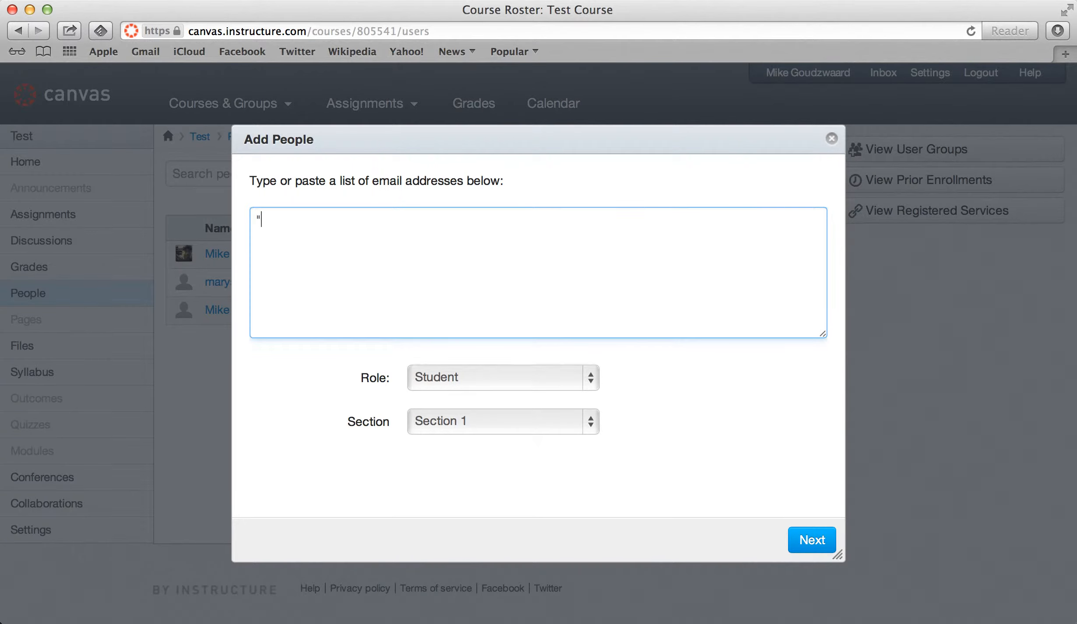
text(First Last)
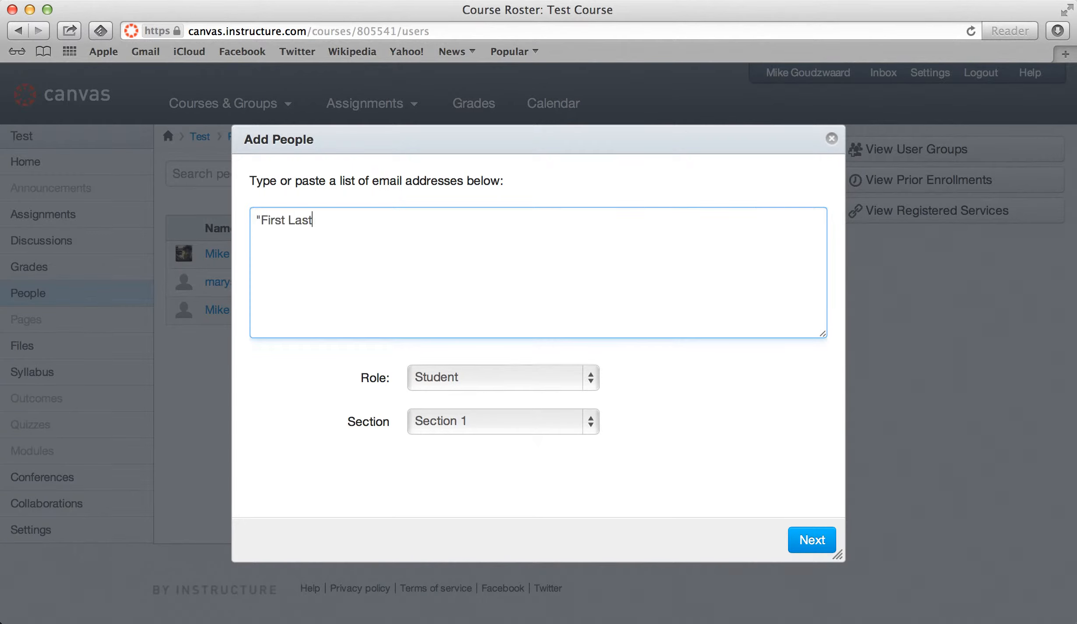
text(")
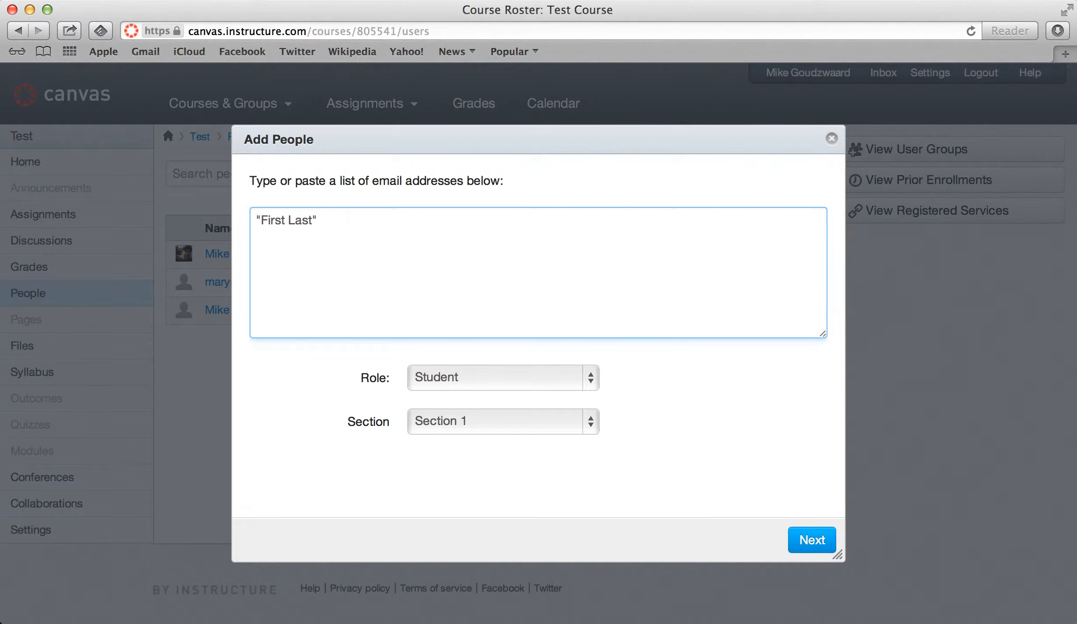
text(<>)
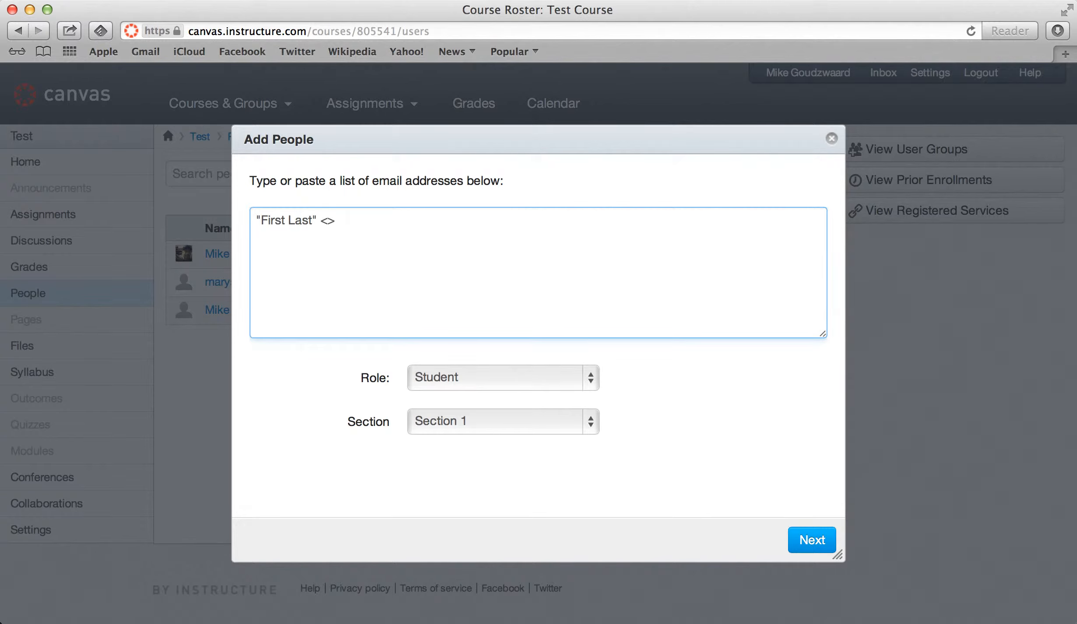
text(email.com)
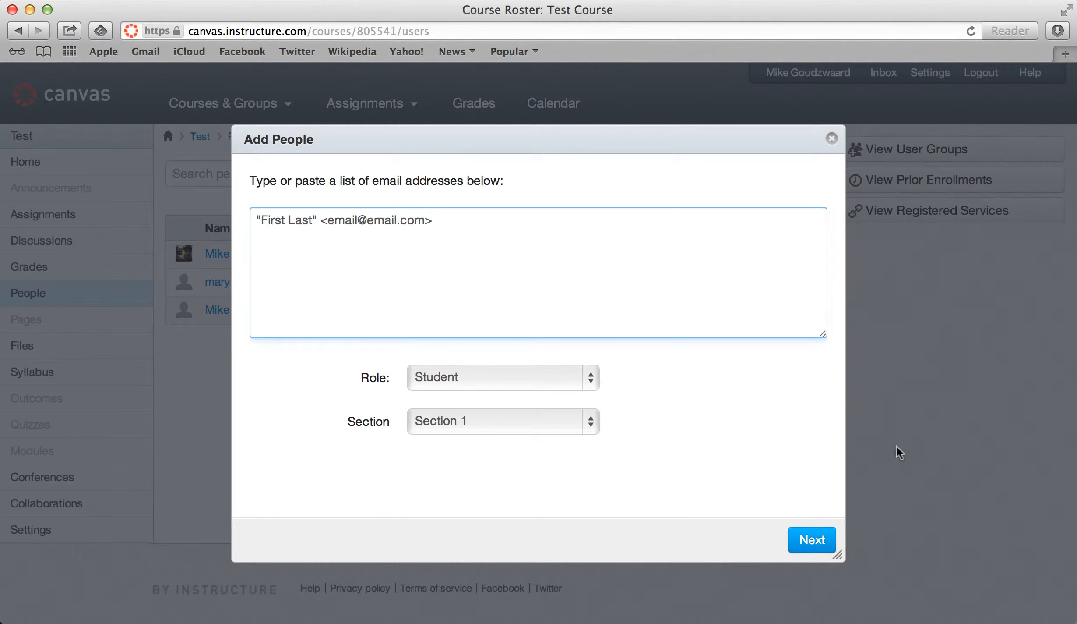
- Validate the entry as one user and add that student to the course roster
click(811, 539)
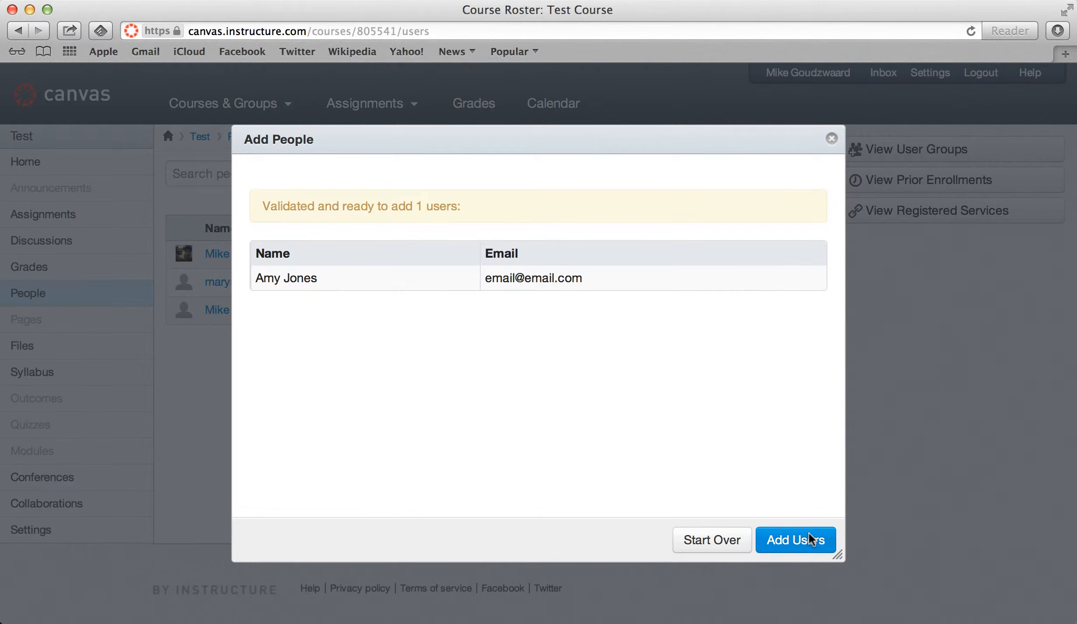
mouse_move(337, 288)
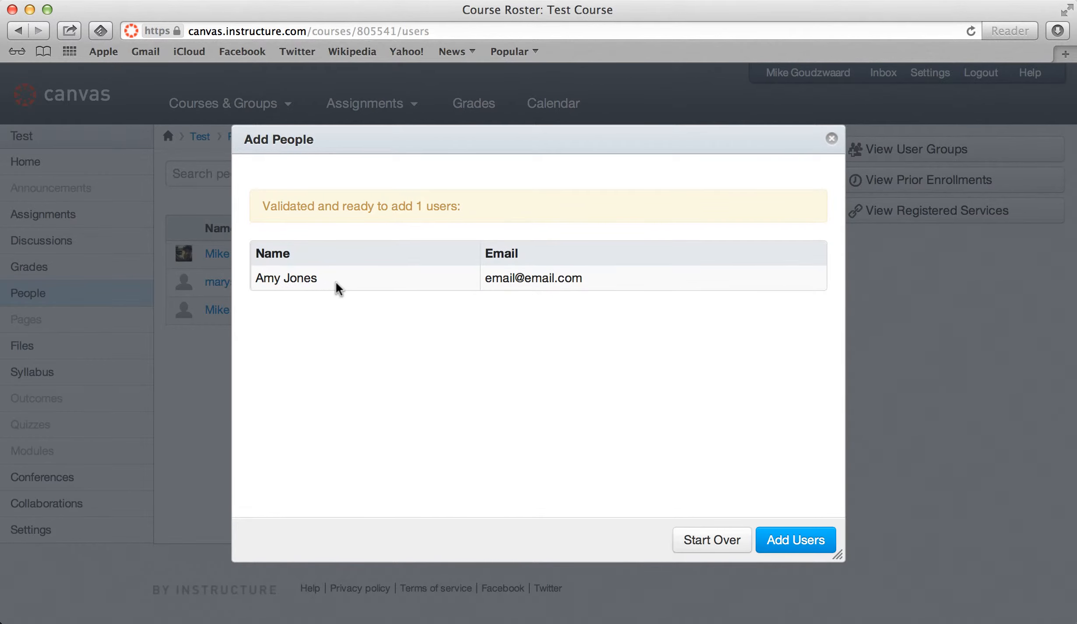
mouse_move(776, 523)
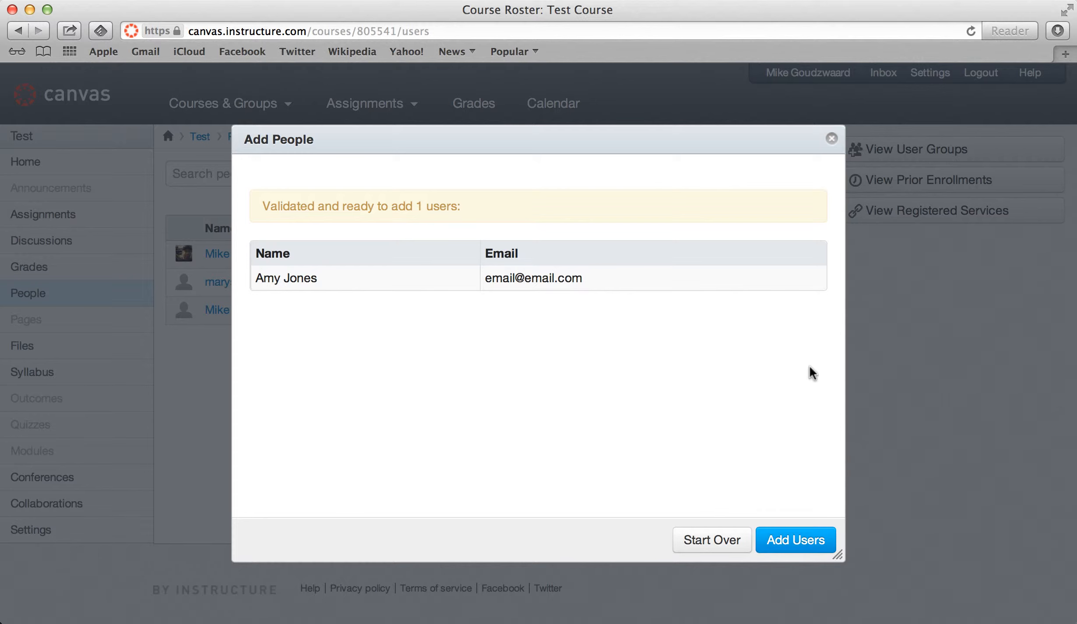
click(795, 539)
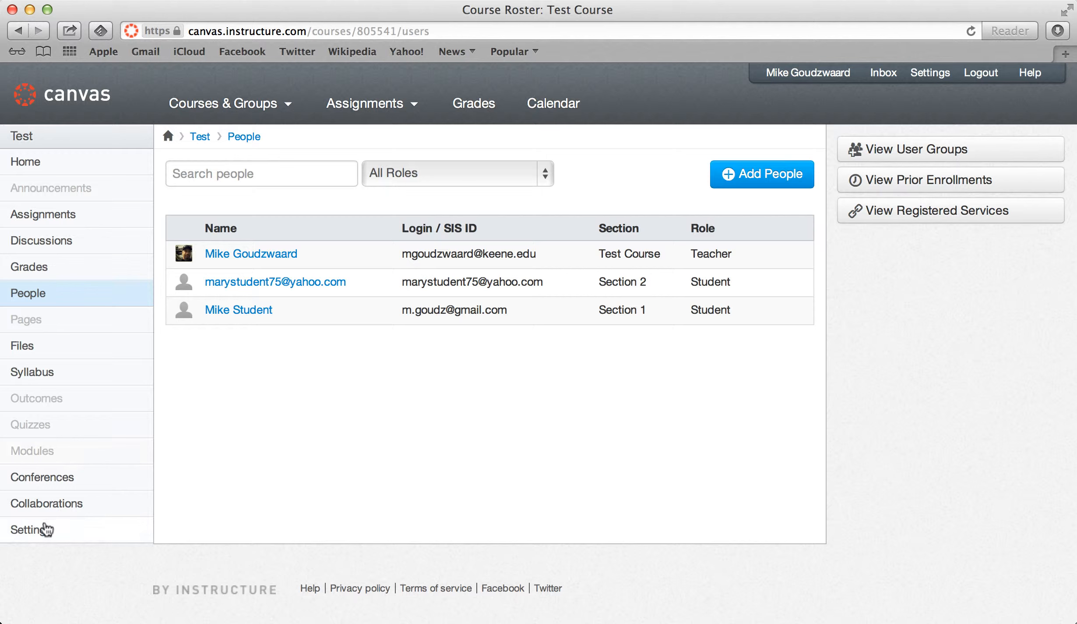
- Go to the course Settings and begin editing Test Course's details
click(30, 529)
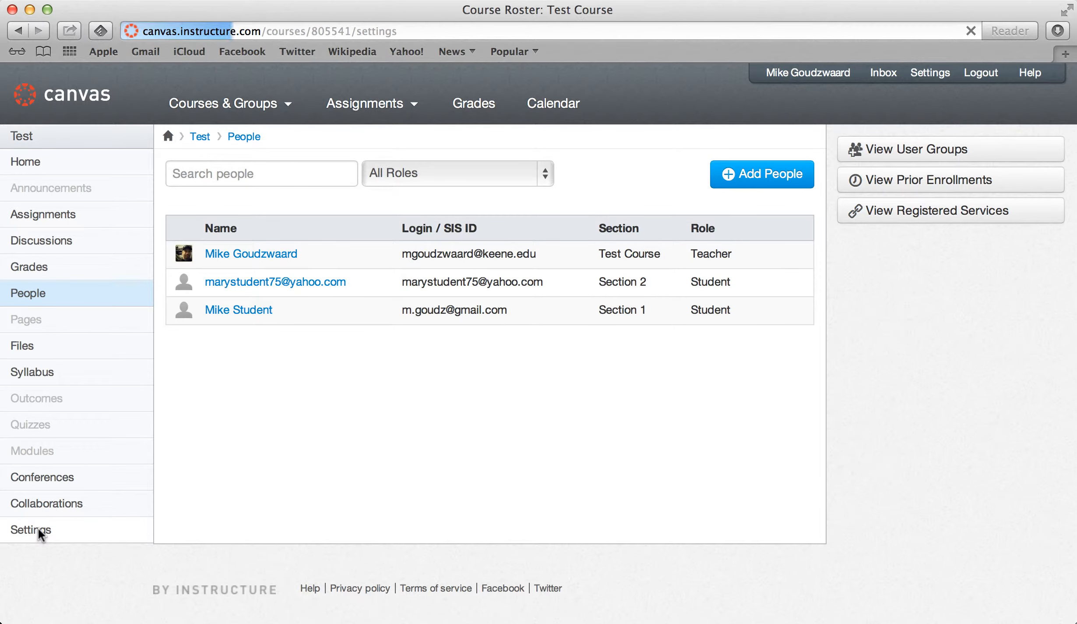
click(31, 529)
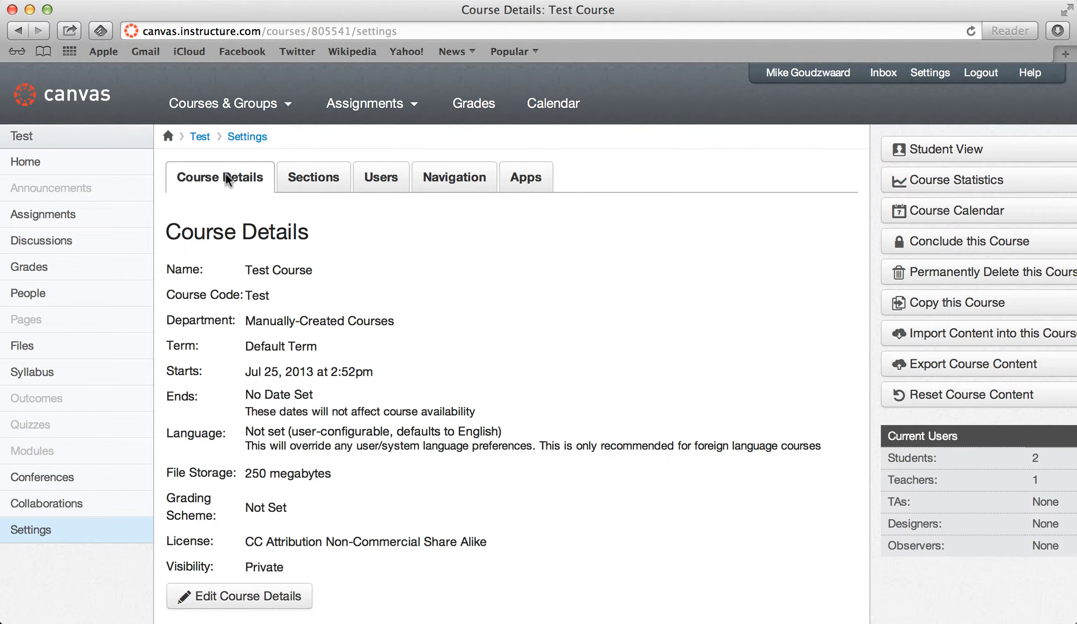
scroll(down, 3)
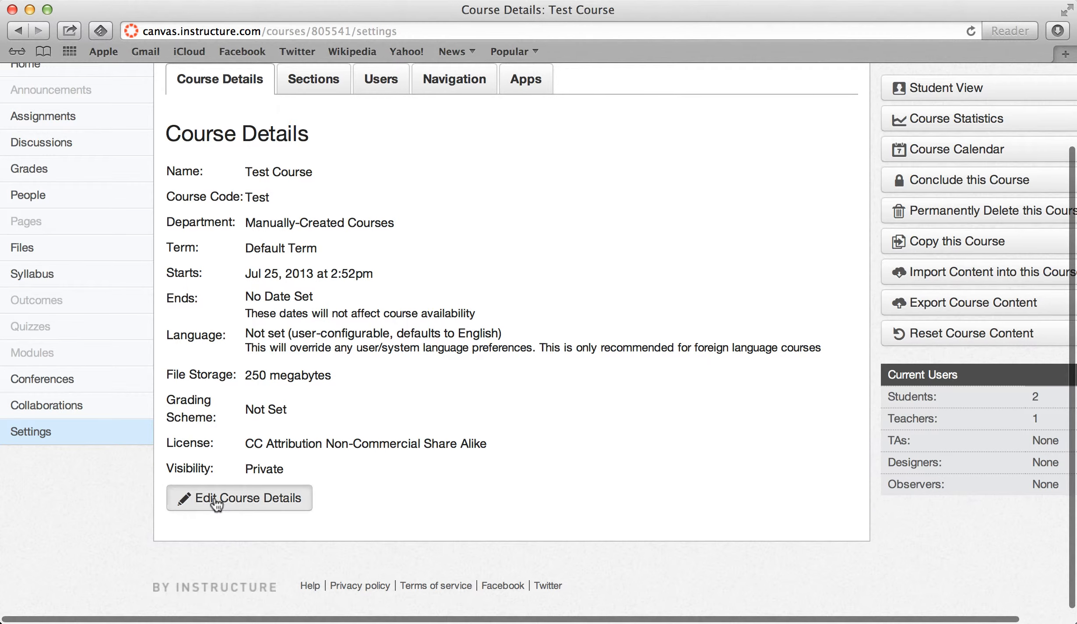
click(239, 497)
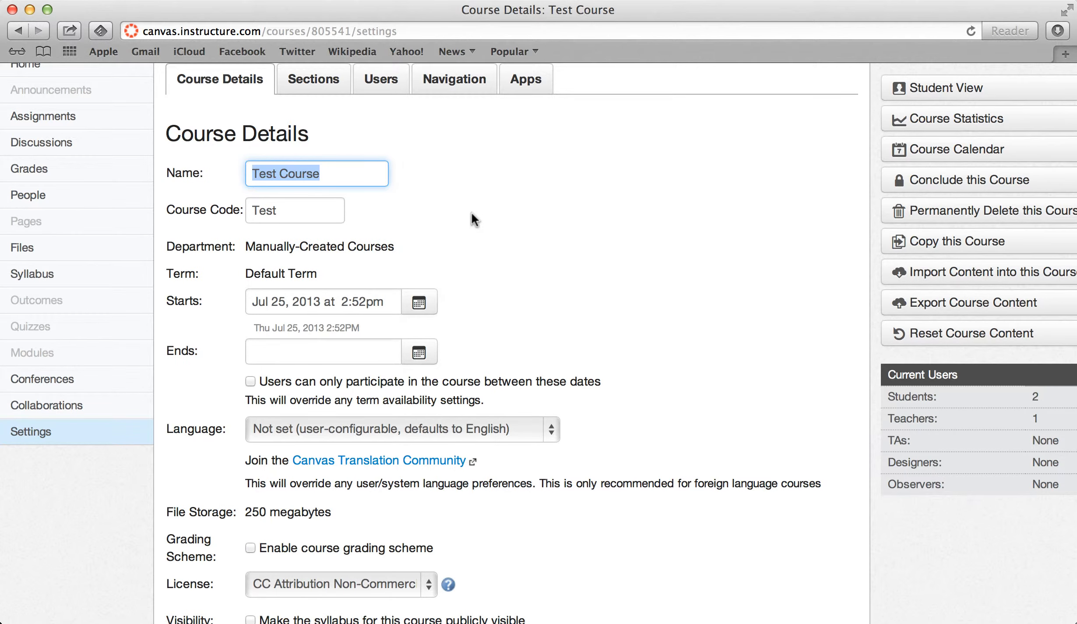
- Under more options, enable student self-enrollment via a secret URL or code
scroll(down, 3)
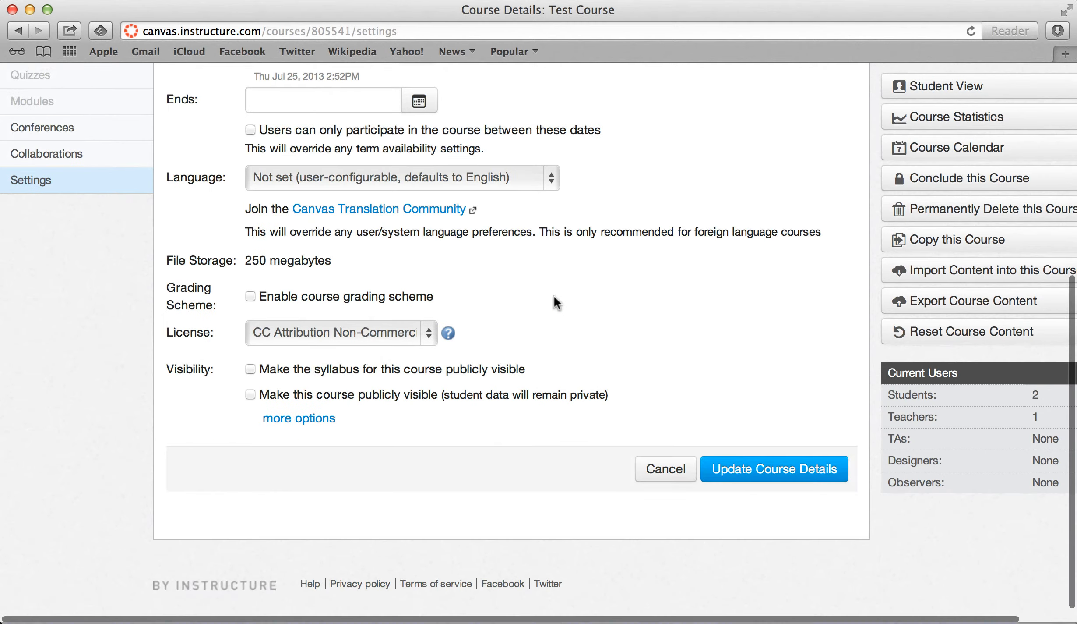
click(298, 418)
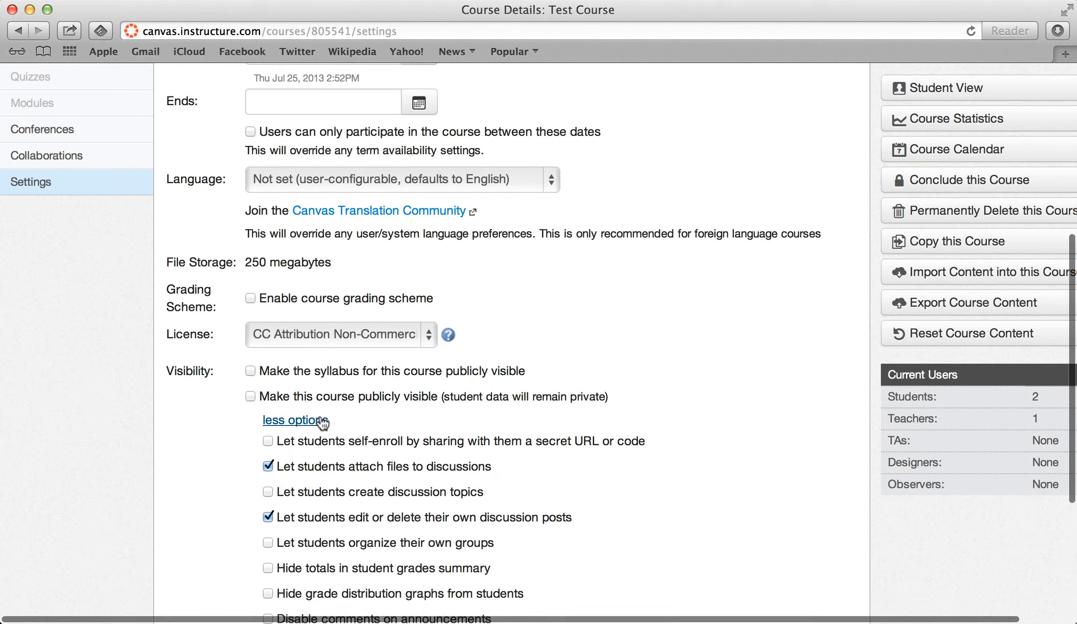
scroll(down, 3)
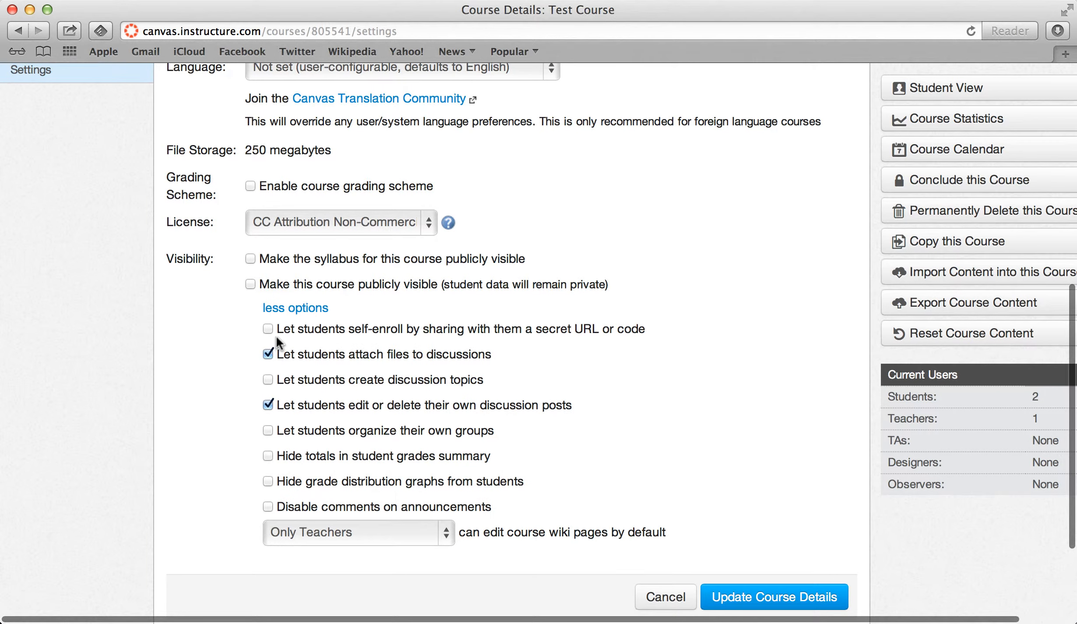
mouse_move(393, 346)
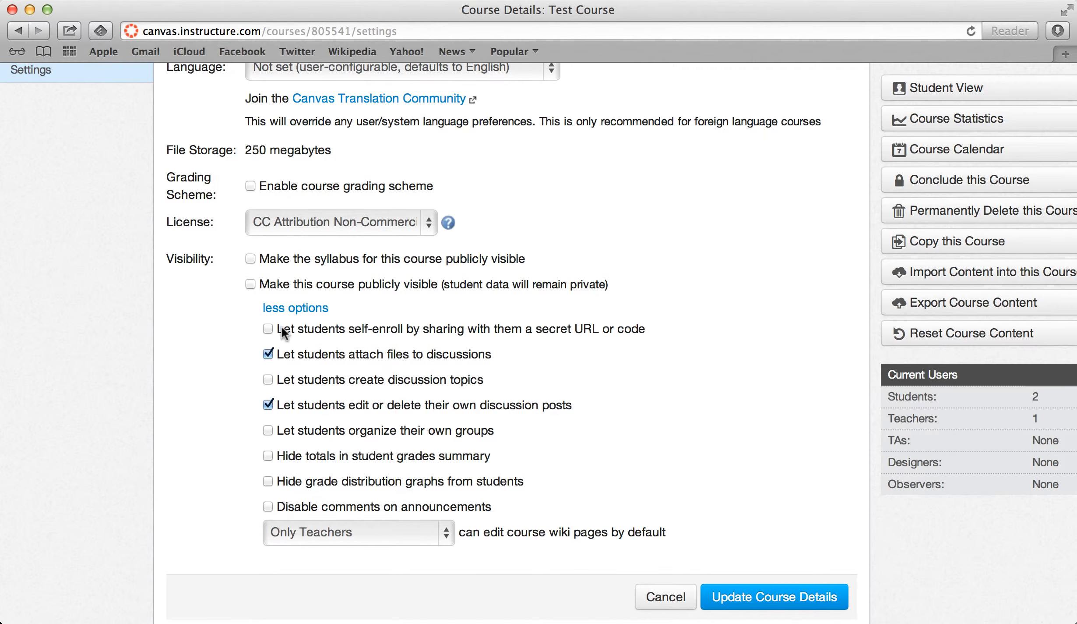
click(268, 328)
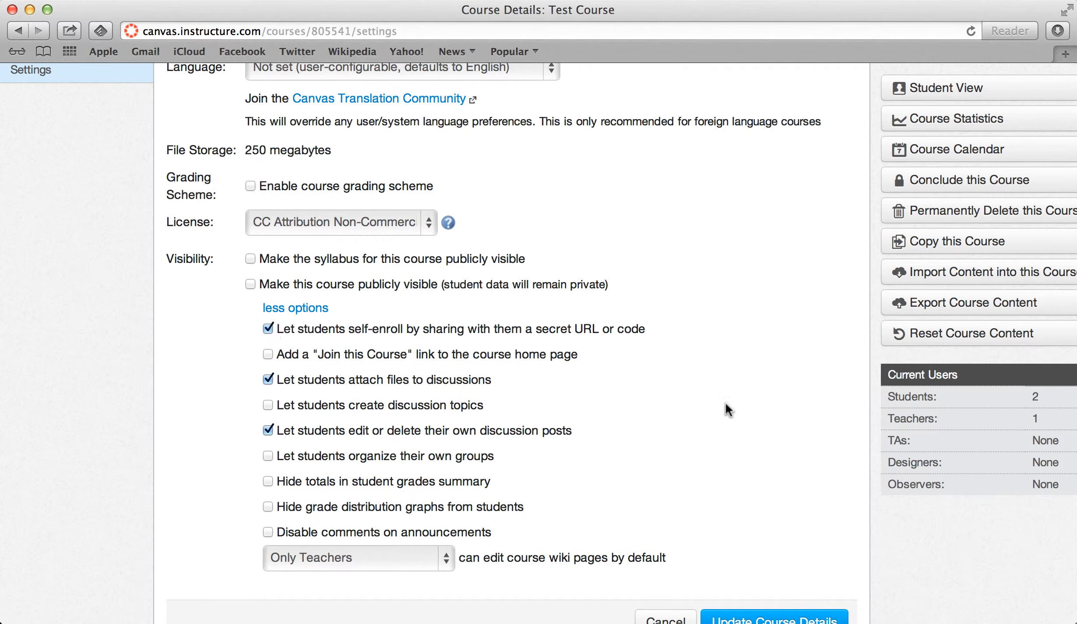
scroll(down, 3)
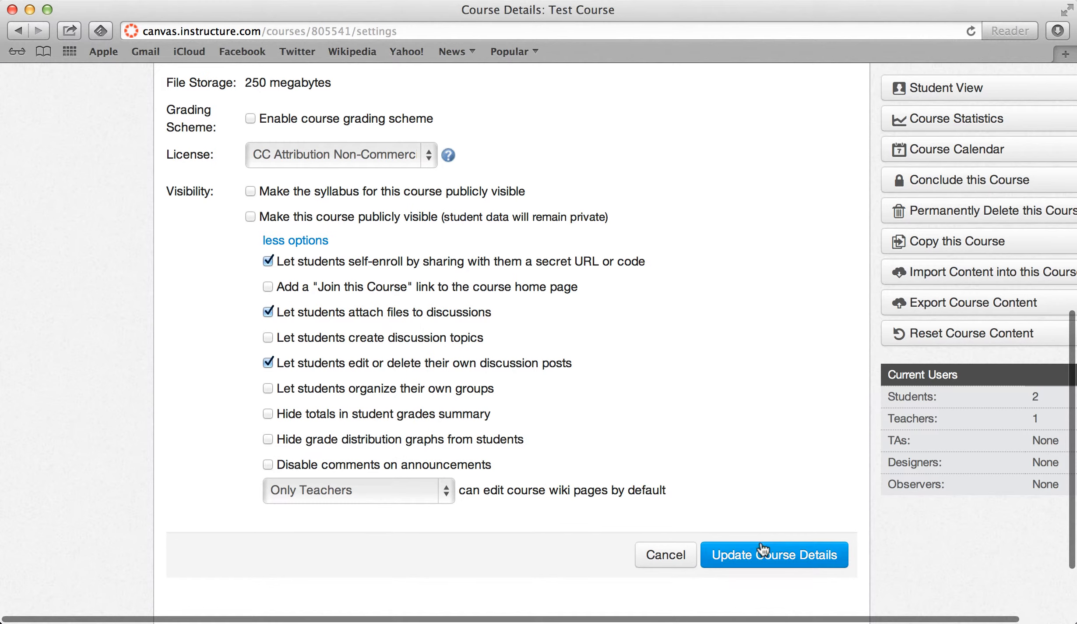
- Save the course details so the enrollment URL and join code appear
click(773, 554)
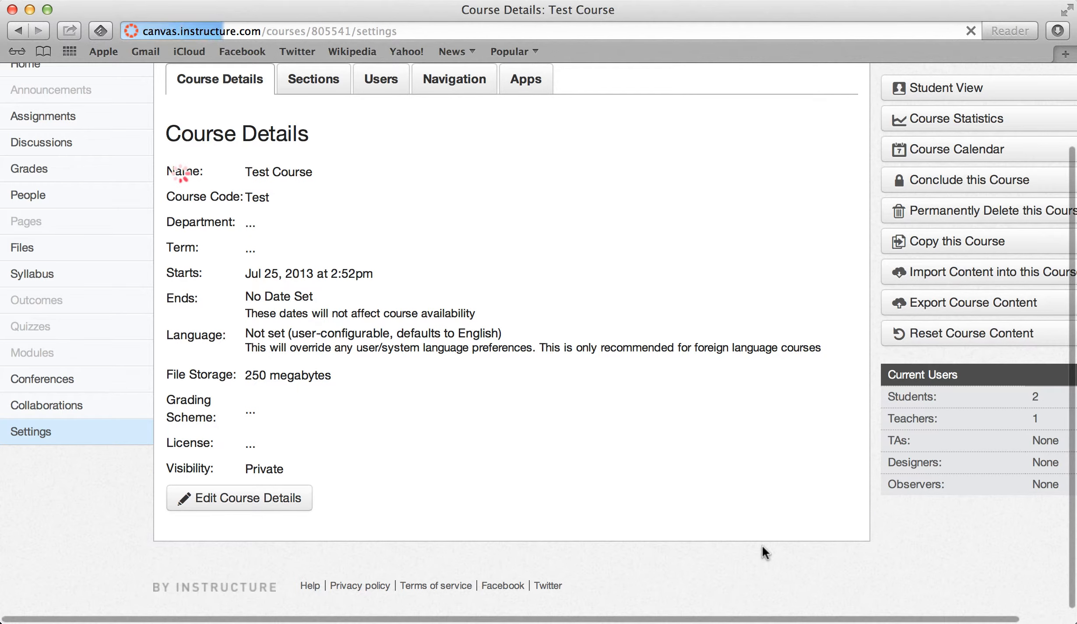
mouse_move(563, 492)
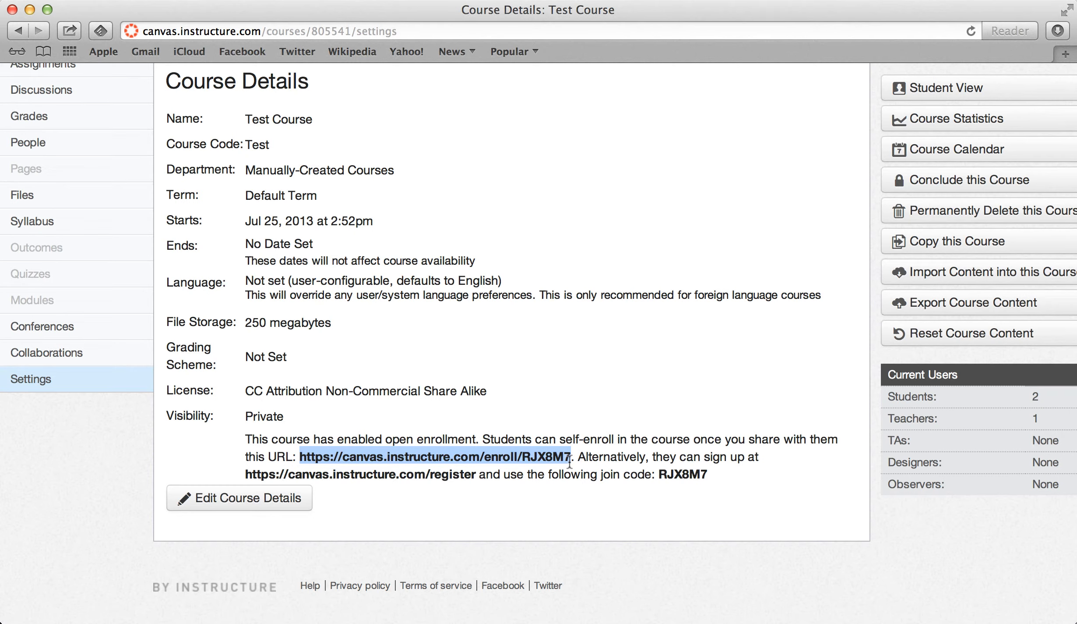
mouse_move(641, 432)
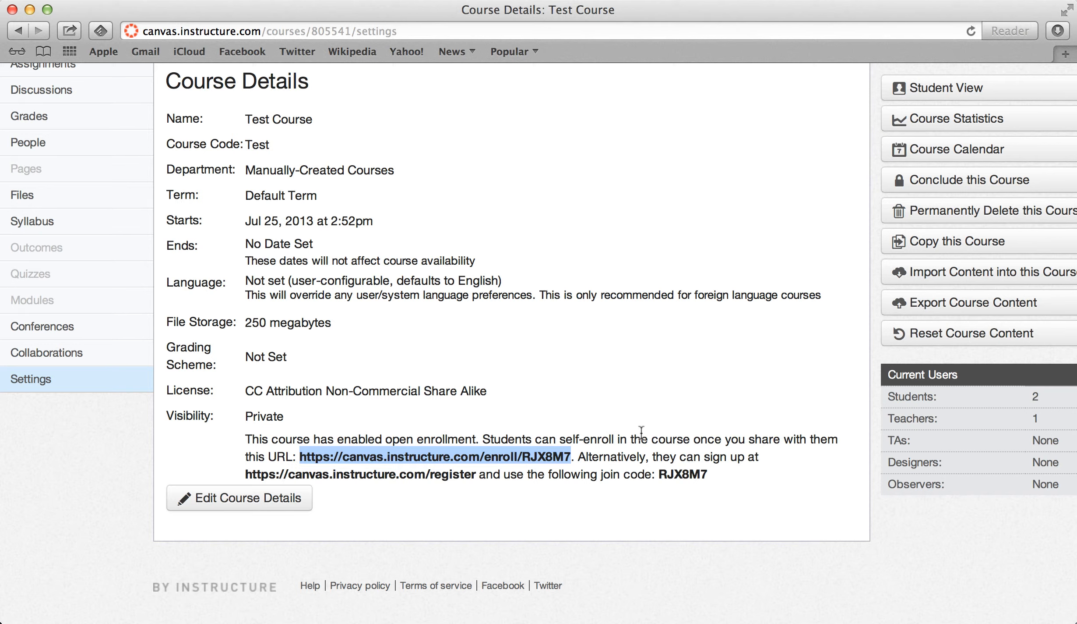